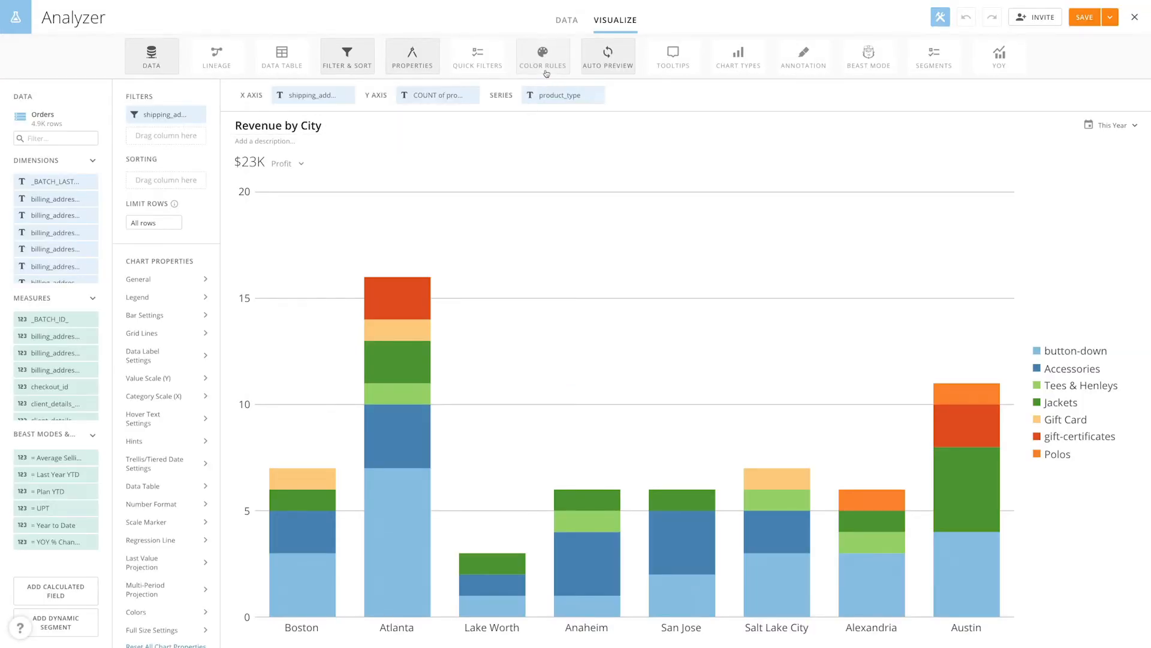
- Create a colour rule giving product_type Jackets a purple fill
left_click(542, 55)
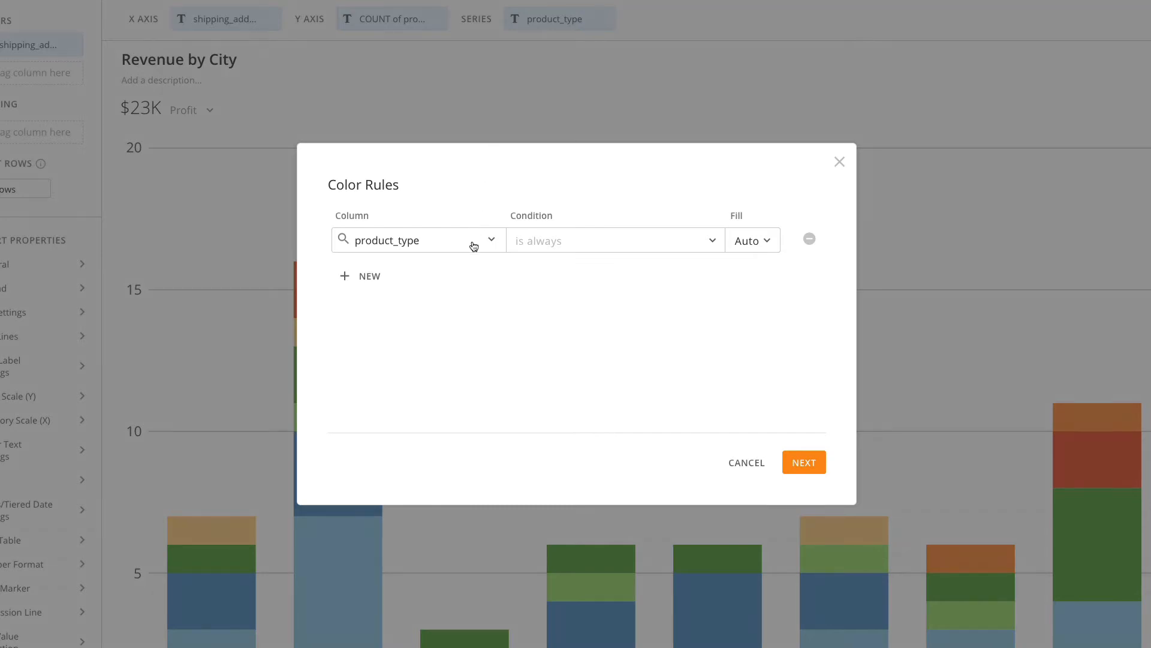
mouse_move(606, 248)
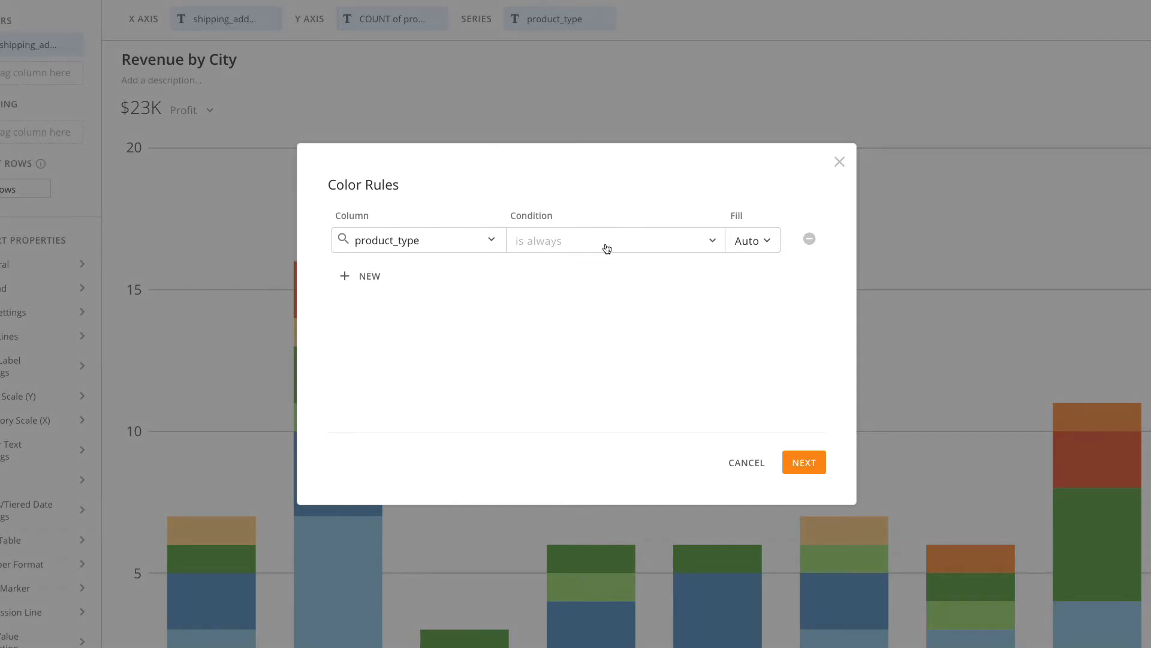
left_click(522, 392)
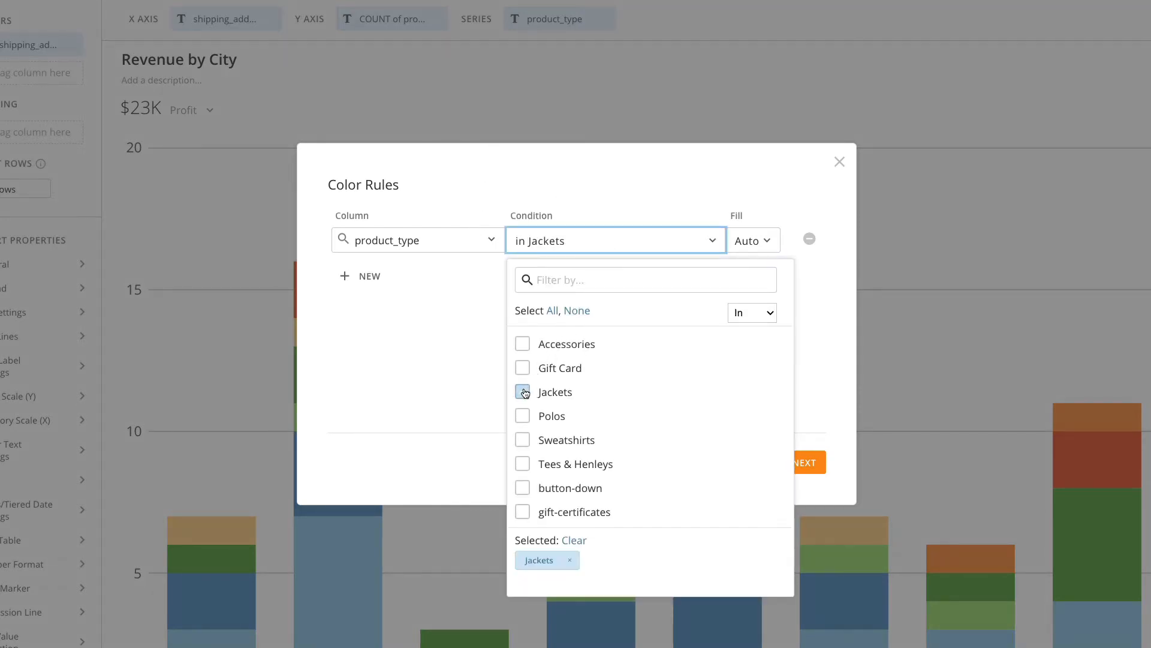
left_click(751, 239)
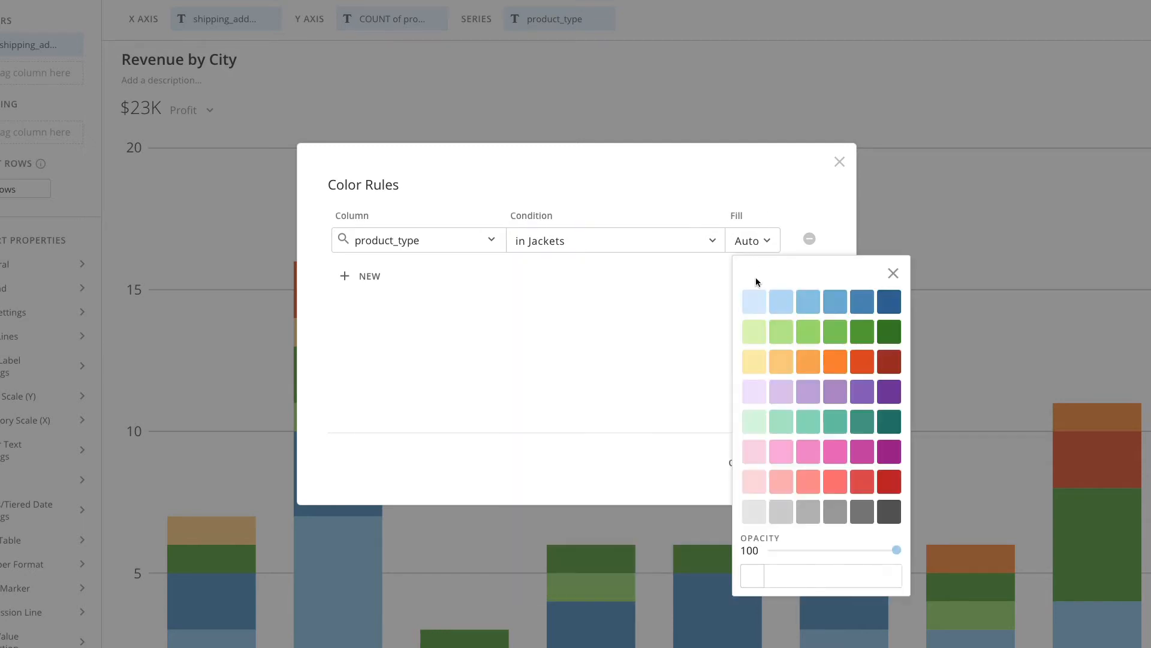
left_click(753, 391)
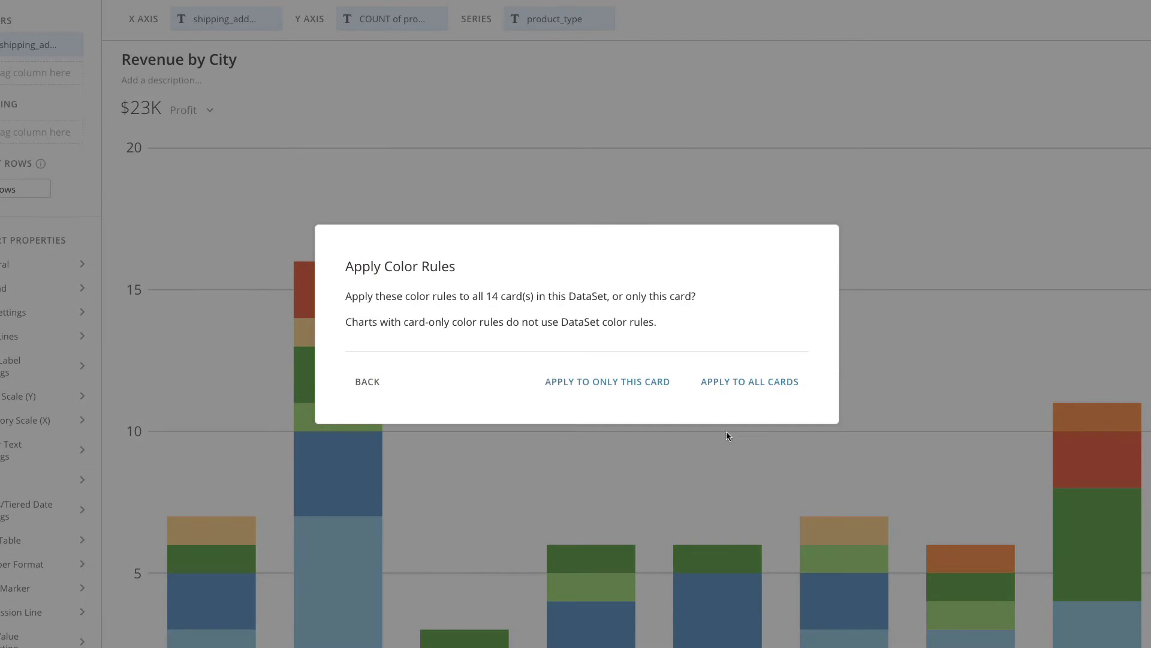
mouse_move(741, 393)
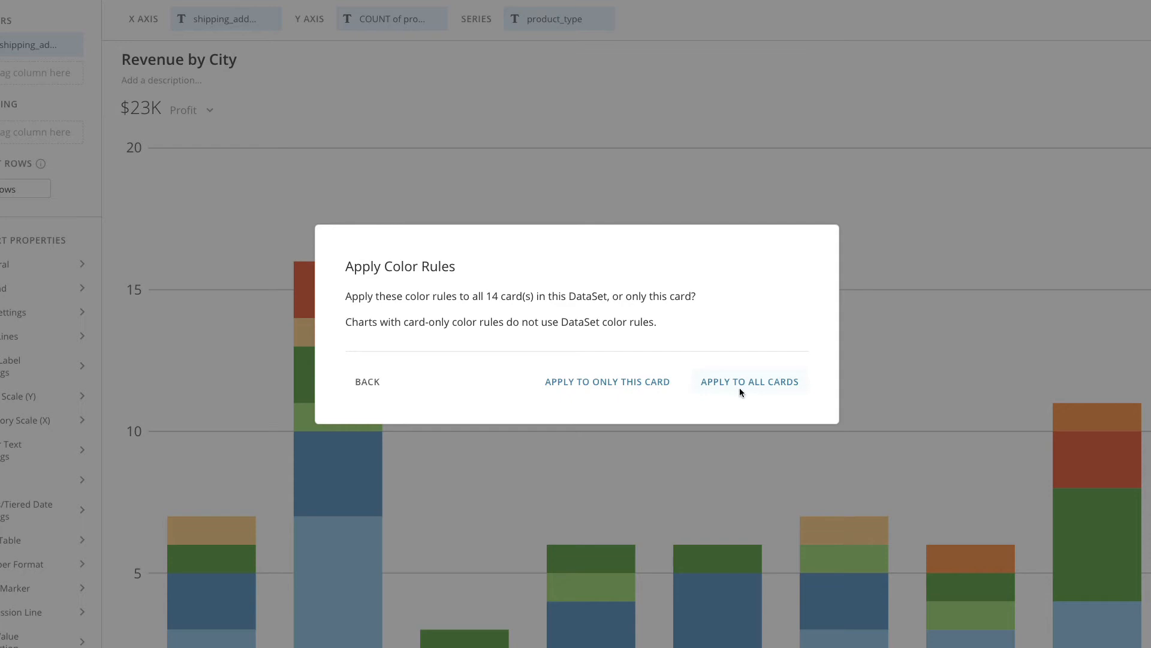
- Apply the Jackets purple rule to all cards in the dataset
left_click(749, 382)
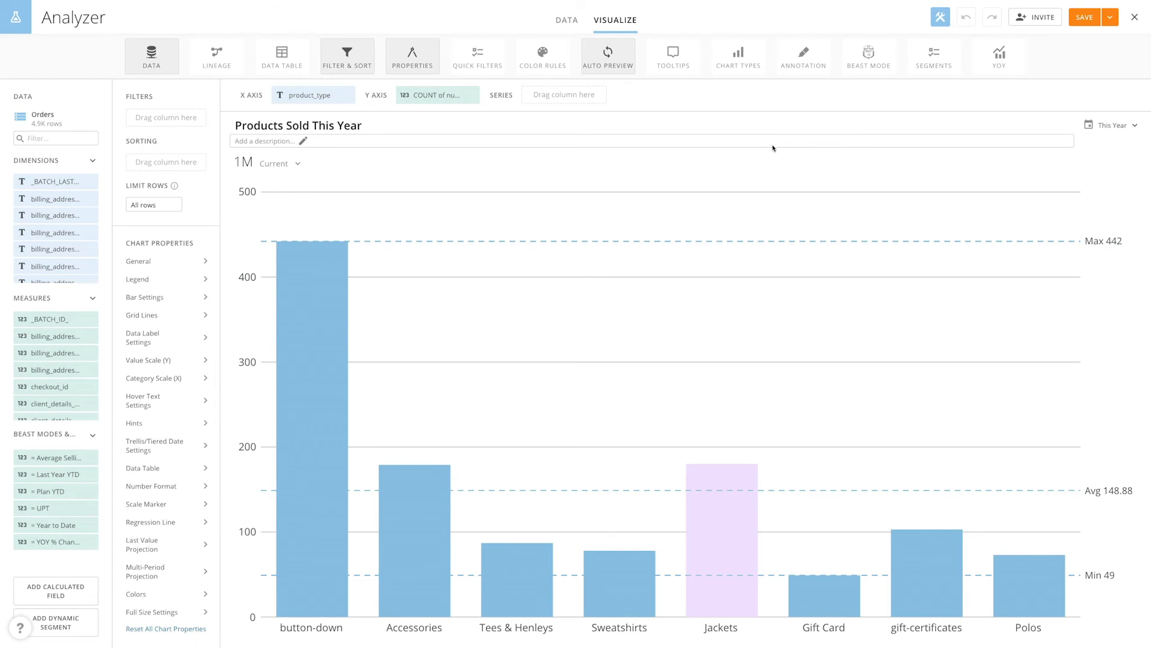
- Add a colour rule filling bars green when number is at least 100
left_click(542, 56)
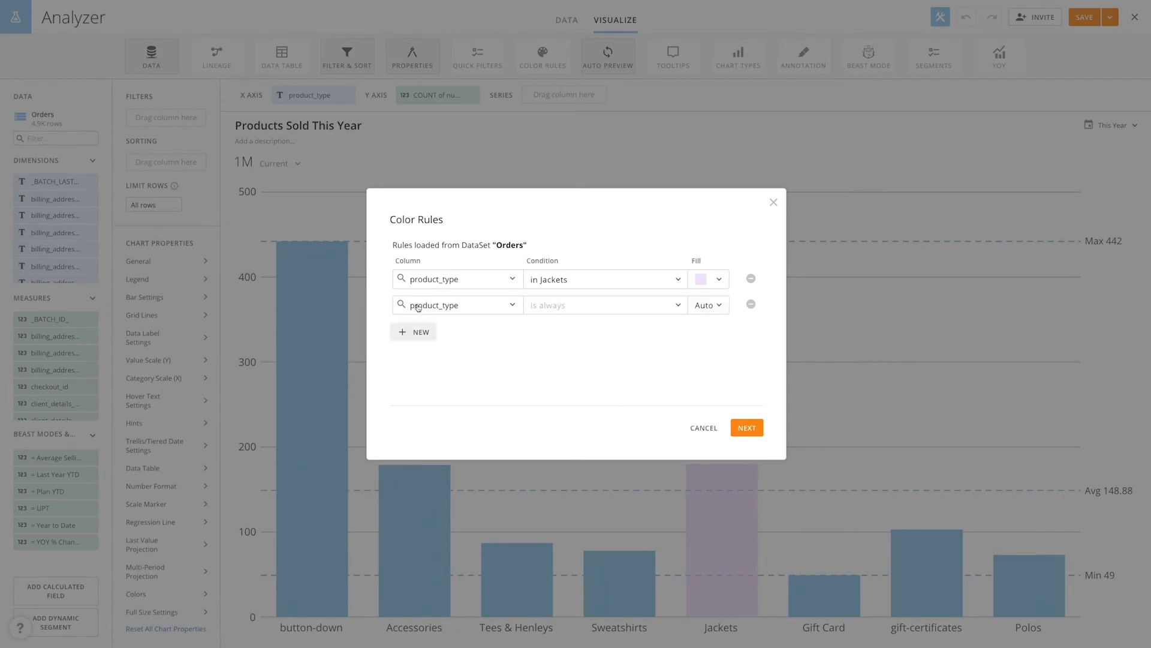
left_click(455, 304)
type("number")
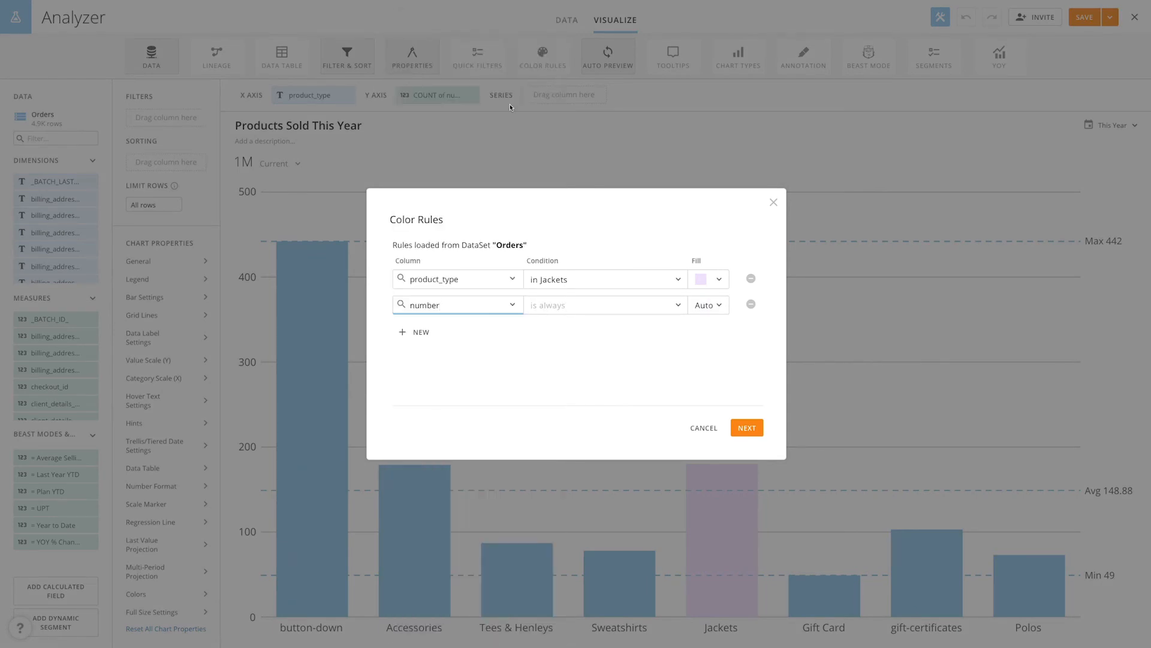
left_click(605, 304)
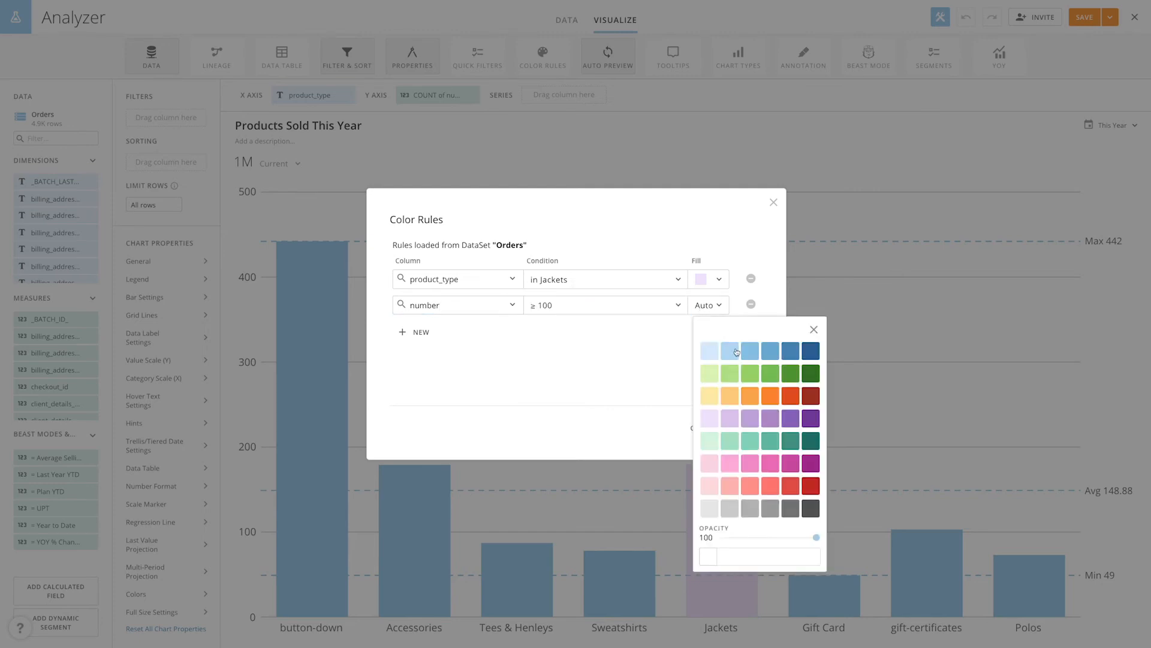
left_click(770, 373)
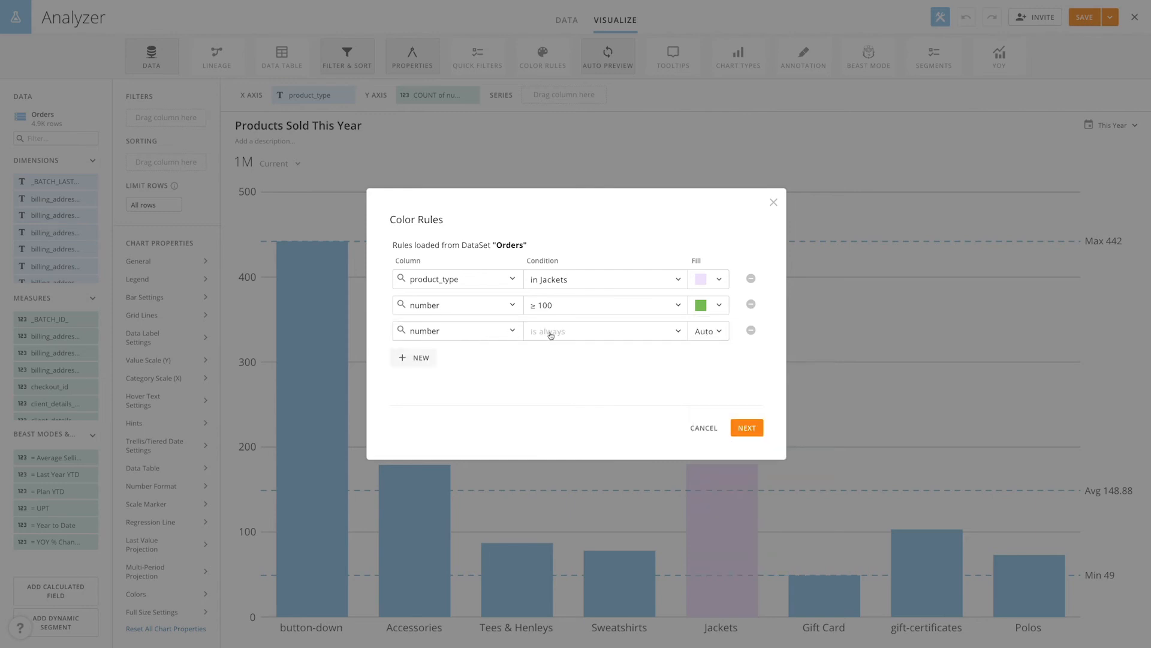
- Add a red fill rule for number under 100 and apply the rules to all cards
left_click(602, 330)
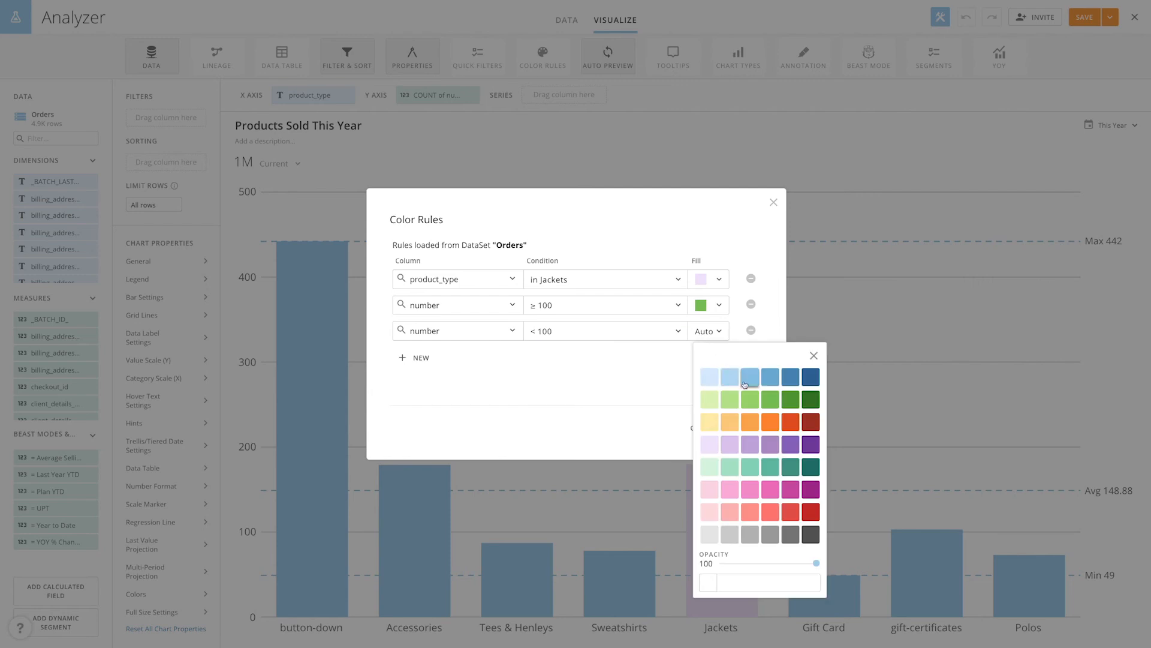
left_click(791, 511)
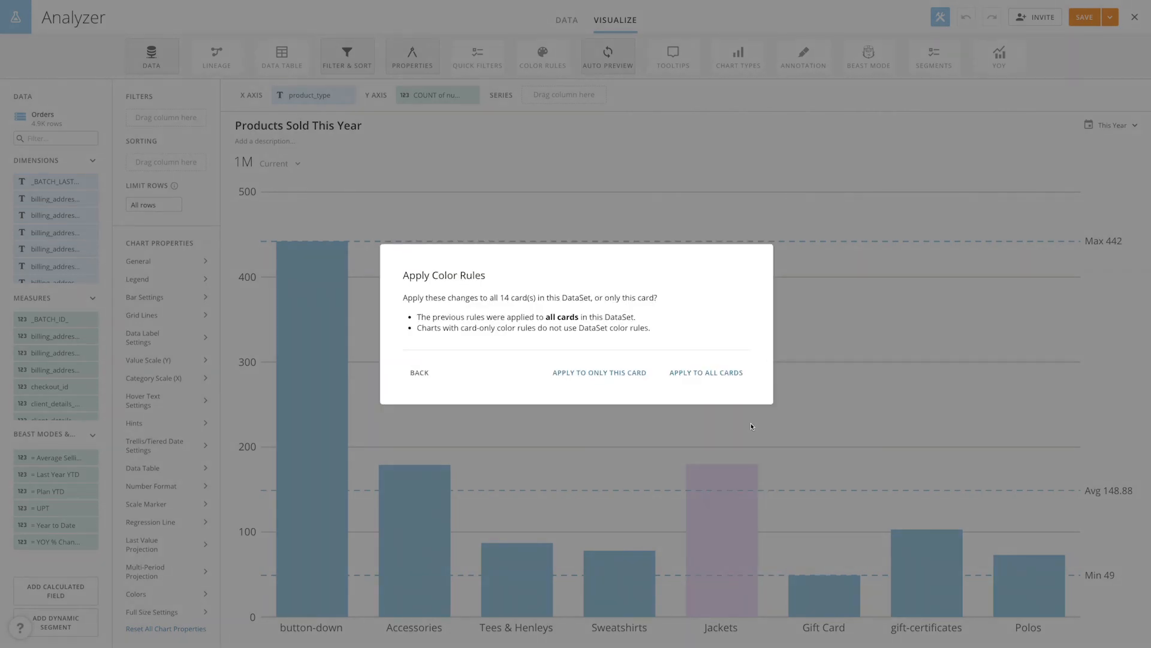
left_click(598, 372)
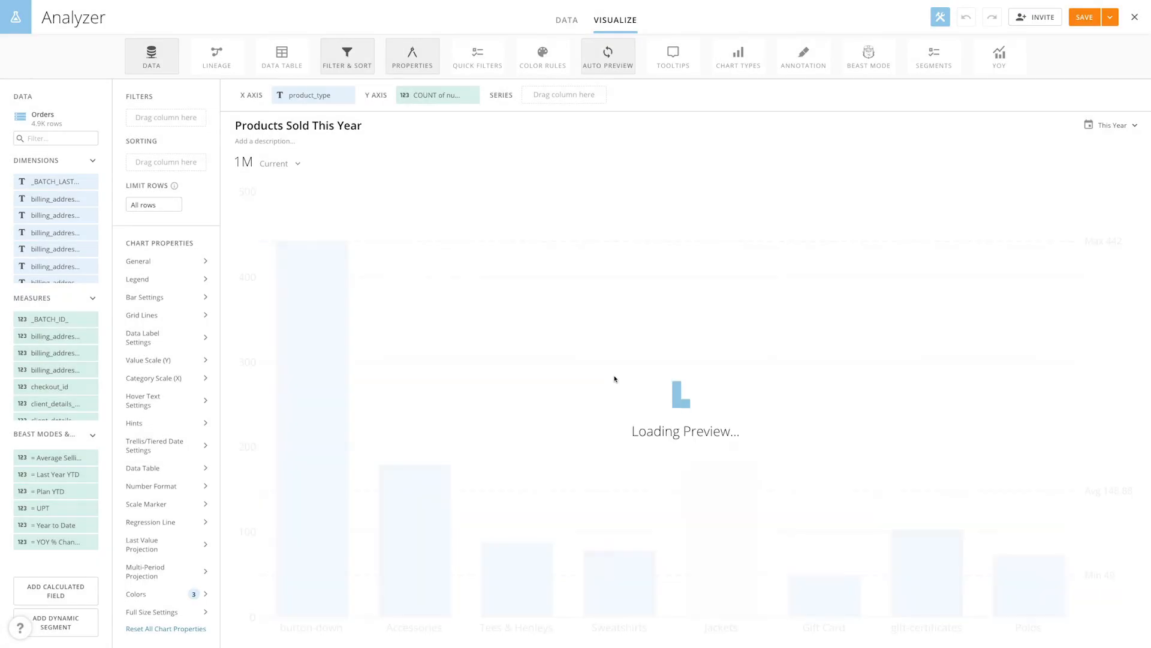